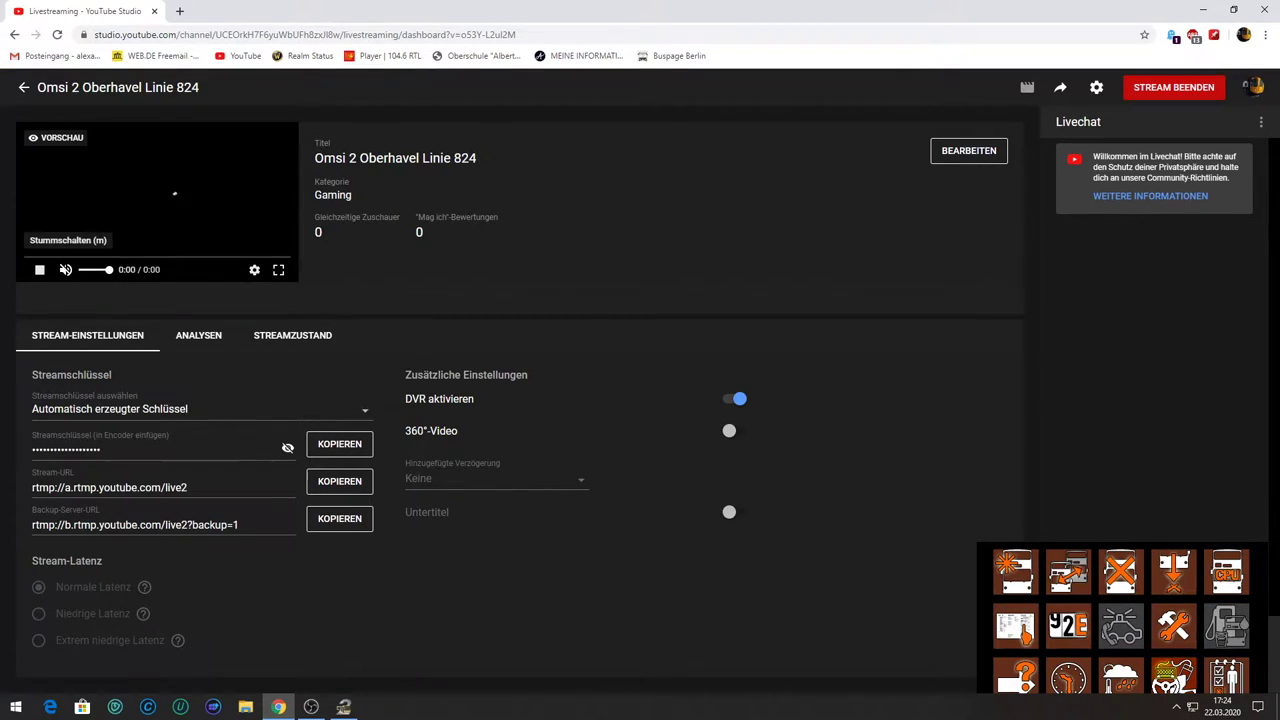
Step: Enable 'Mauszeiger aufnehmen' on the Bildschirmaufnahme screen capture source
left_click(311, 707)
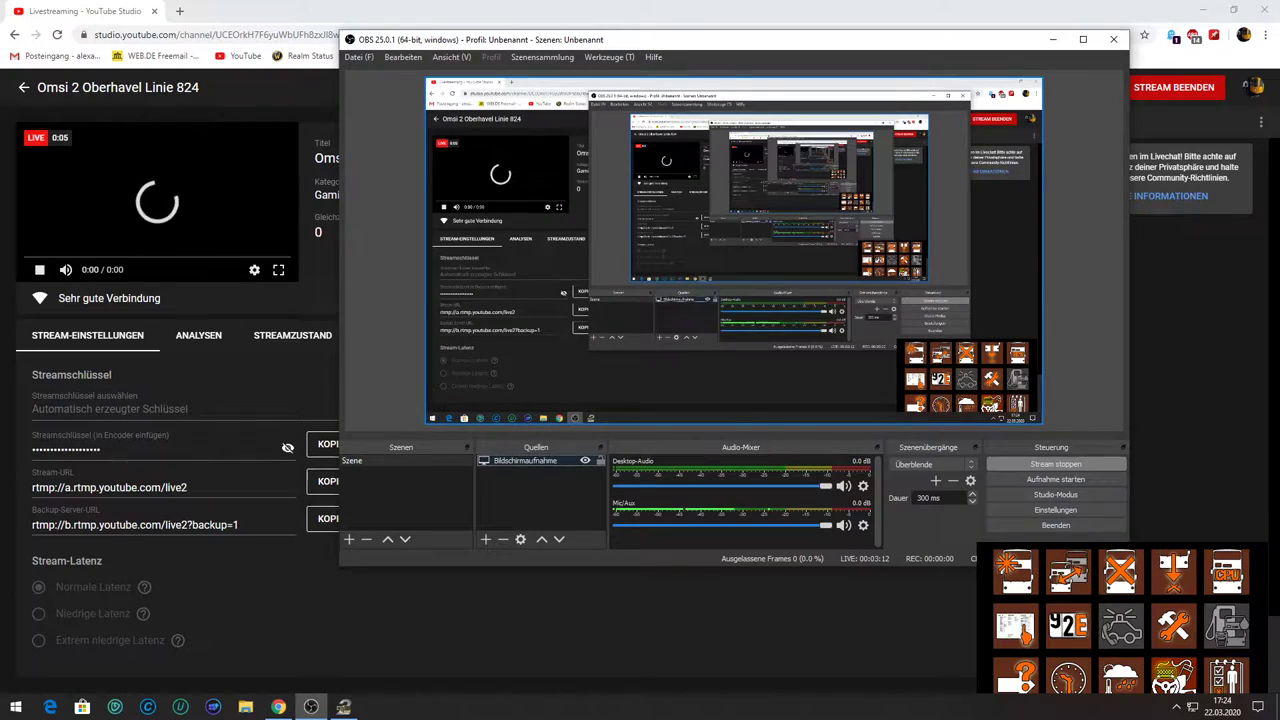
double_click(525, 460)
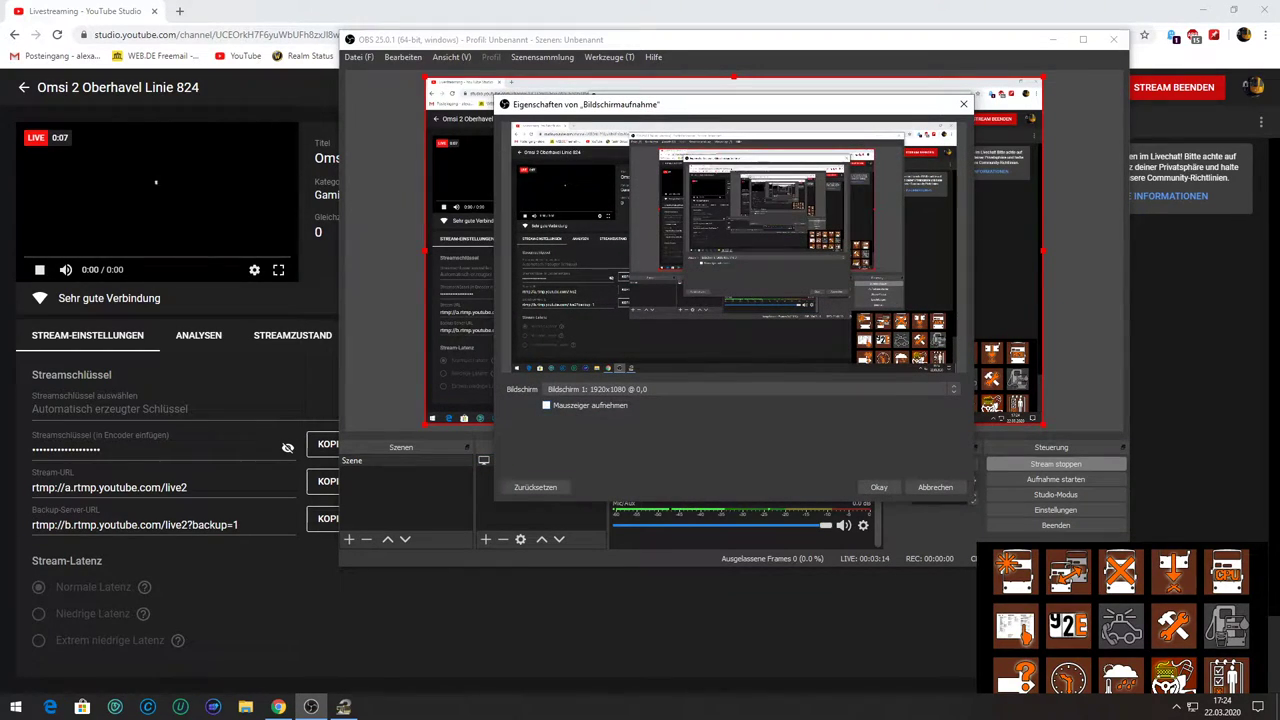
left_click(546, 405)
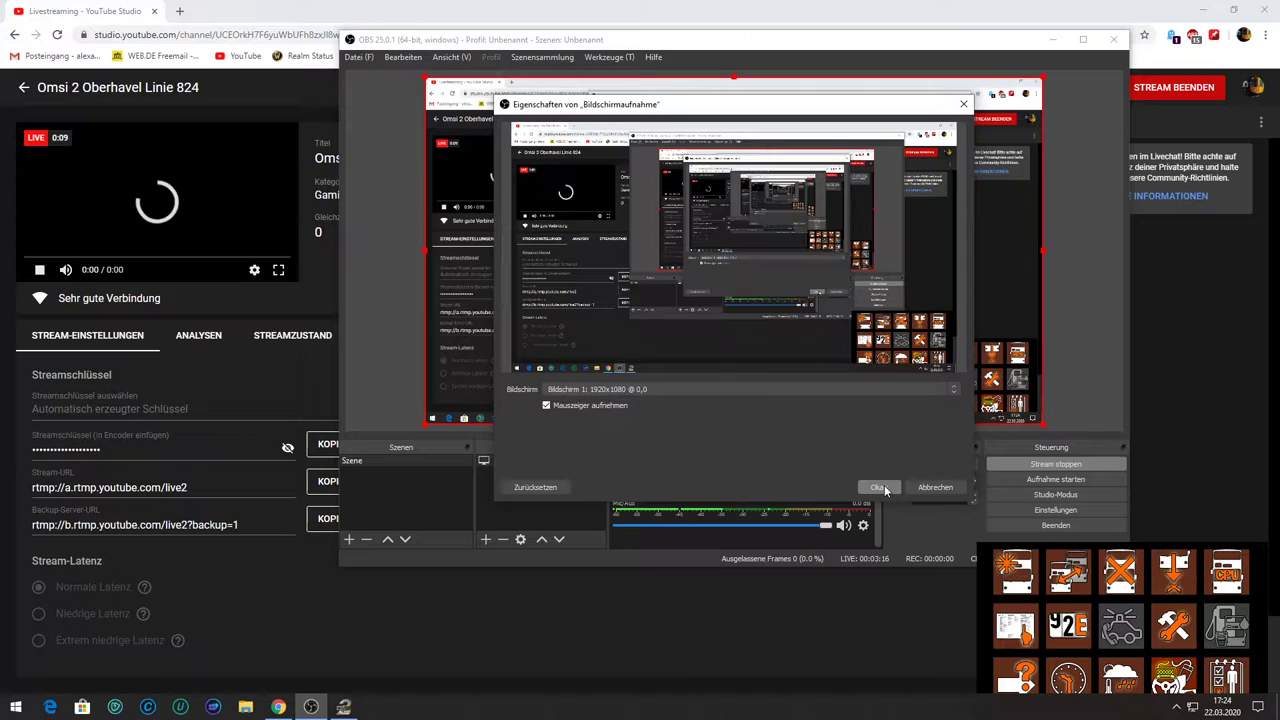
left_click(877, 487)
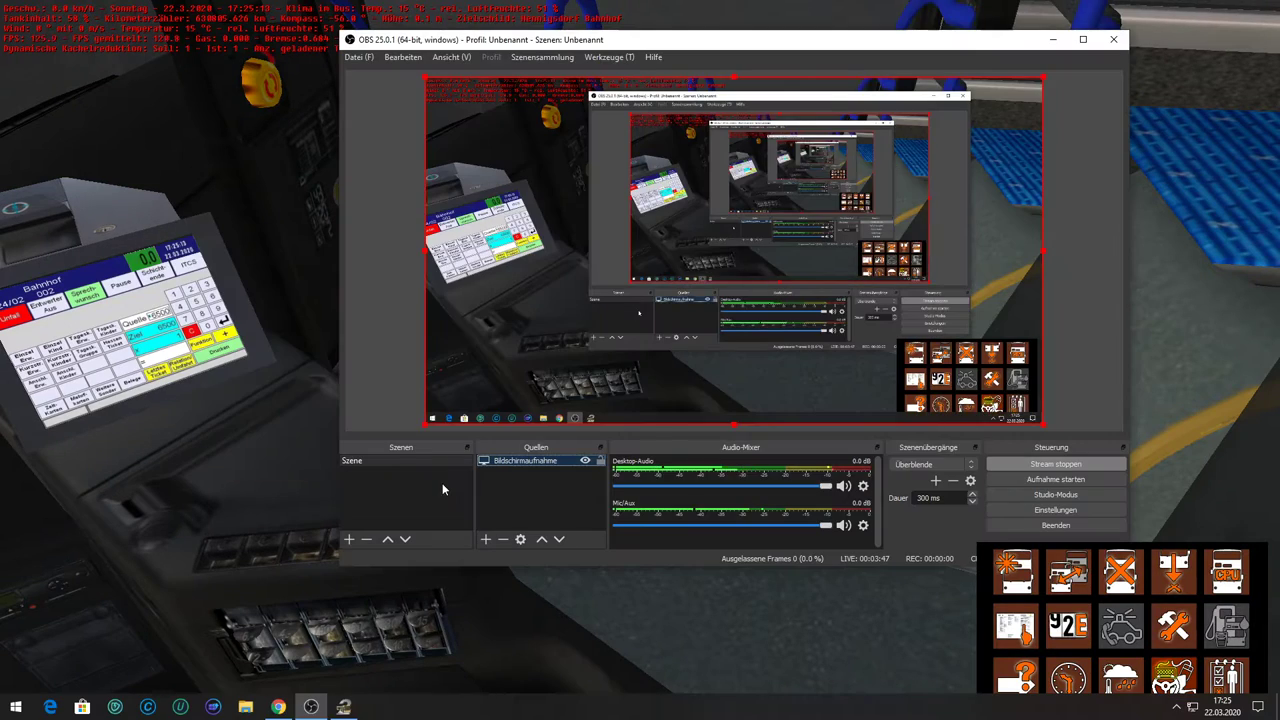
Step: Return to the YouTube Studio live dashboard while OMSI 2 is captured
left_click(278, 707)
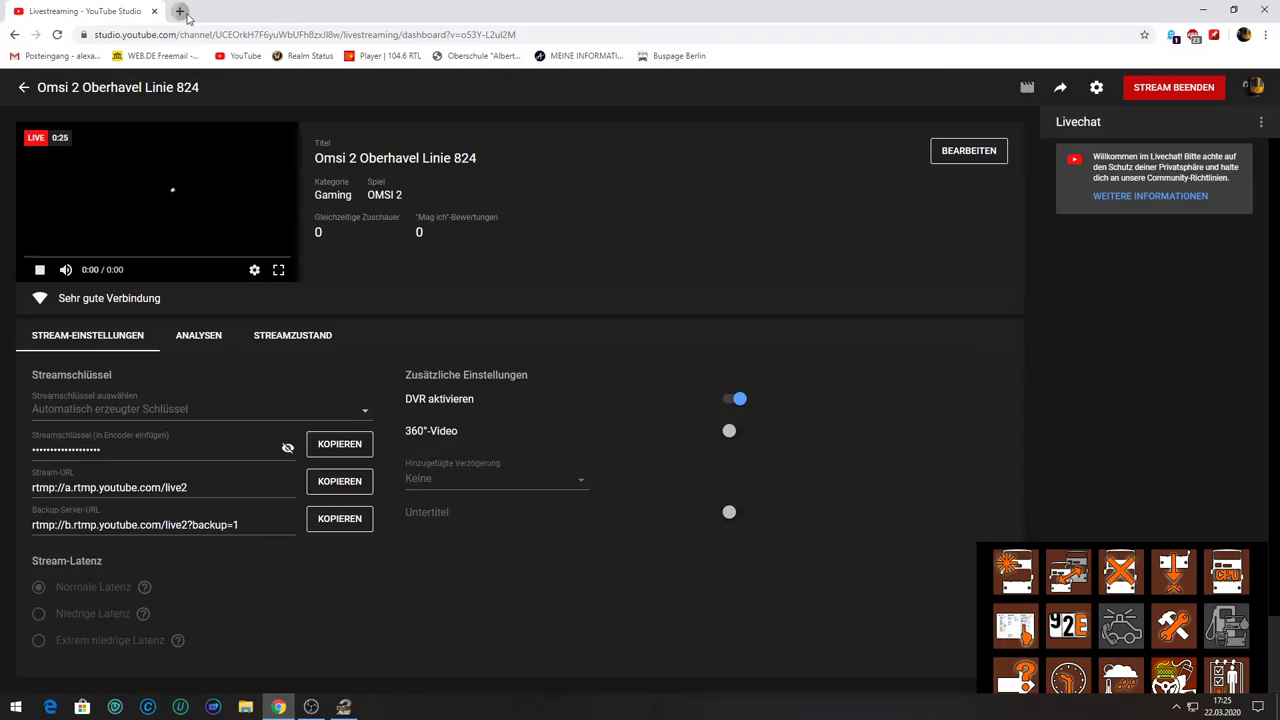
Step: Open 'Omsi 2 Oberhavel Linie 824' from Mein Kanal in a new YouTube tab
left_click(180, 11)
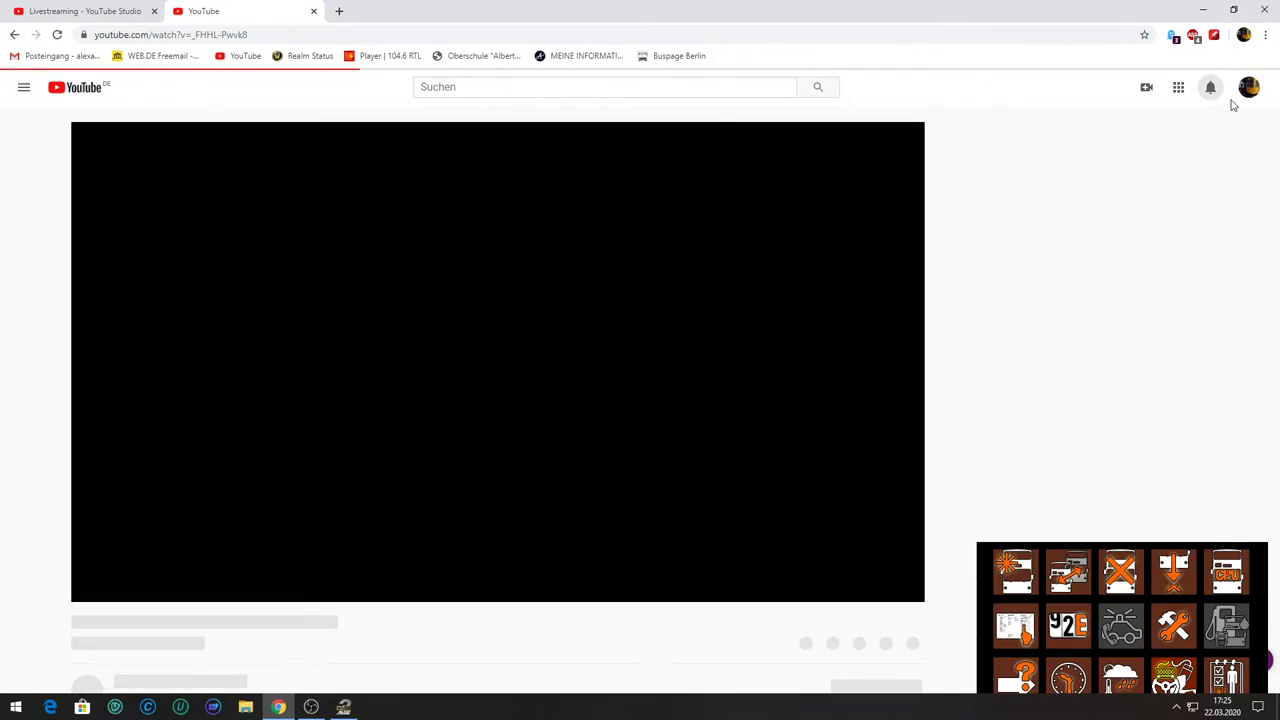
left_click(1249, 87)
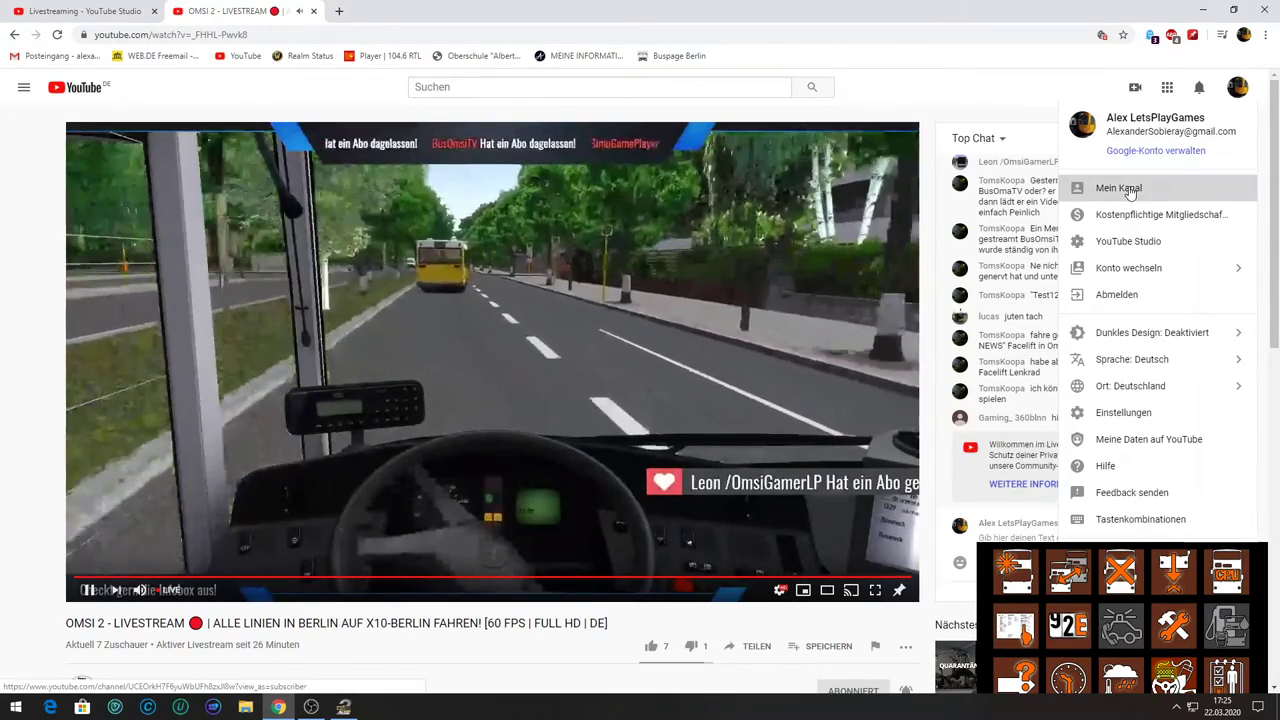
left_click(1118, 188)
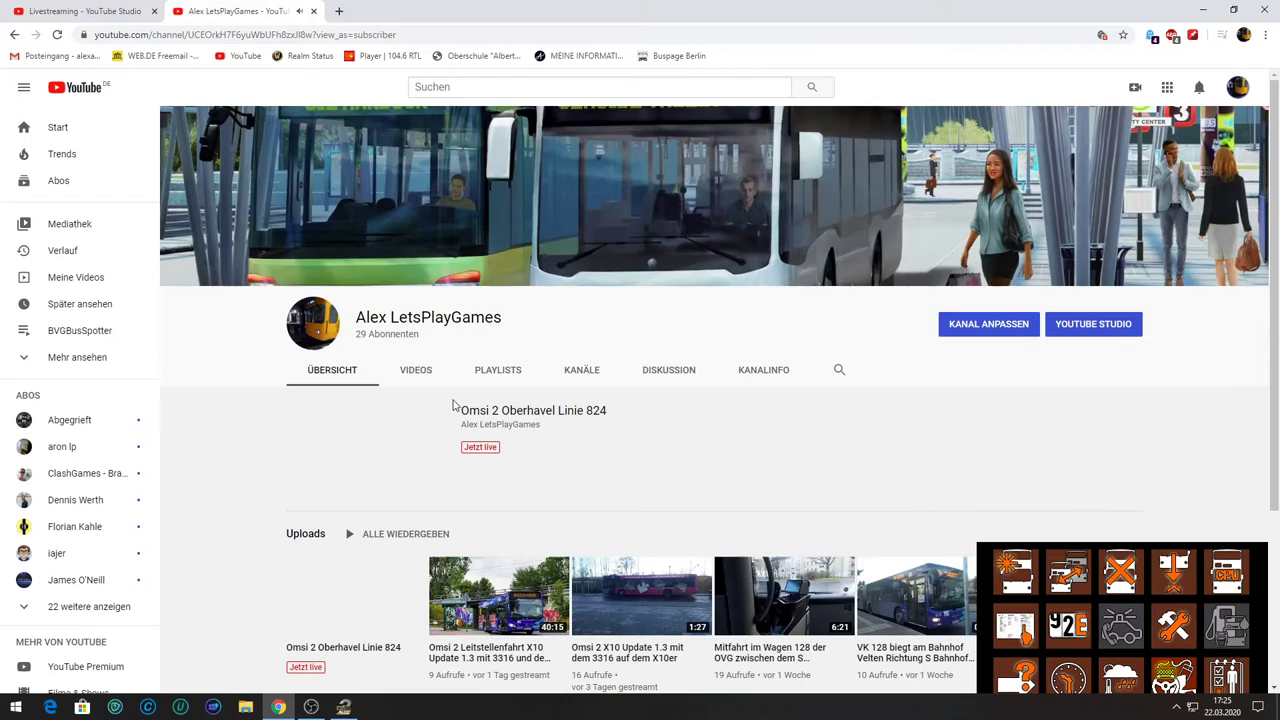
left_click(533, 410)
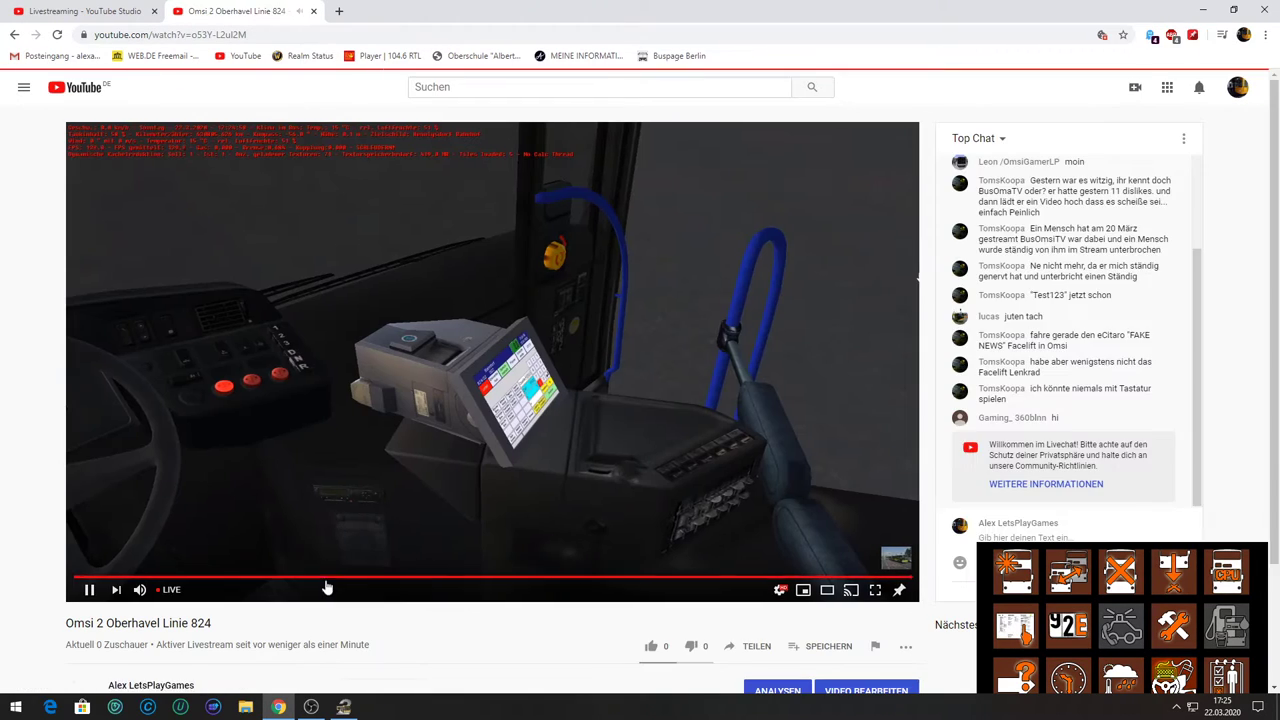